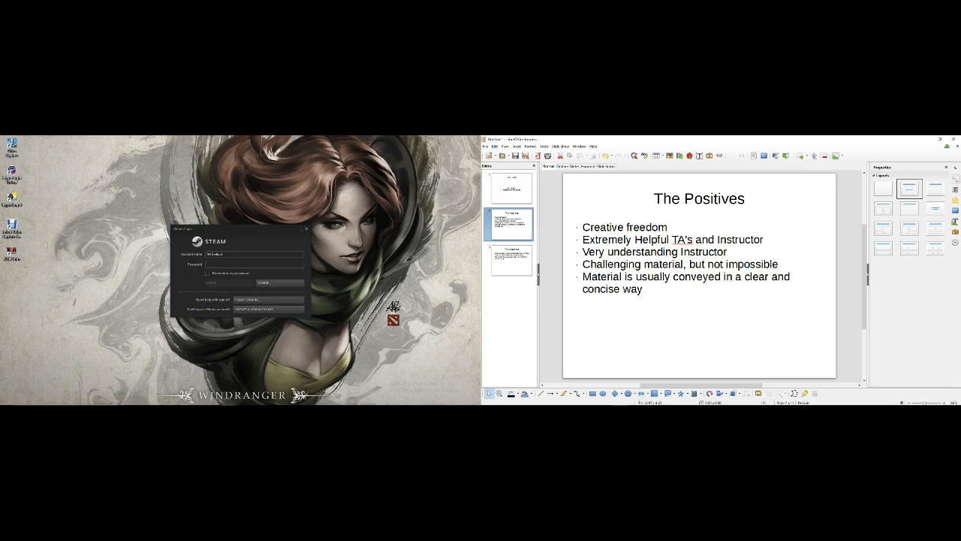
# - Switch to the third slide, 'The Negatives', via the Slides pane thumbnail
pyautogui.click(510, 261)
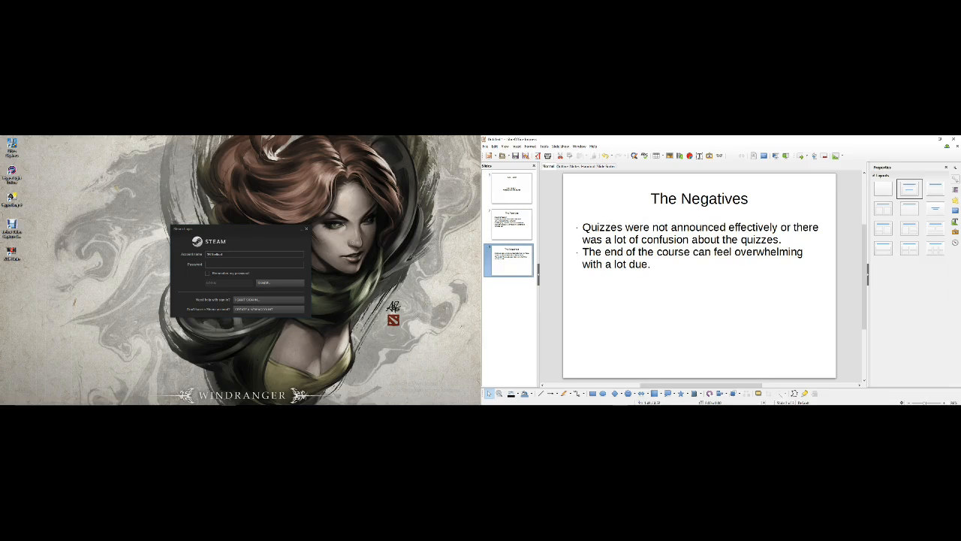